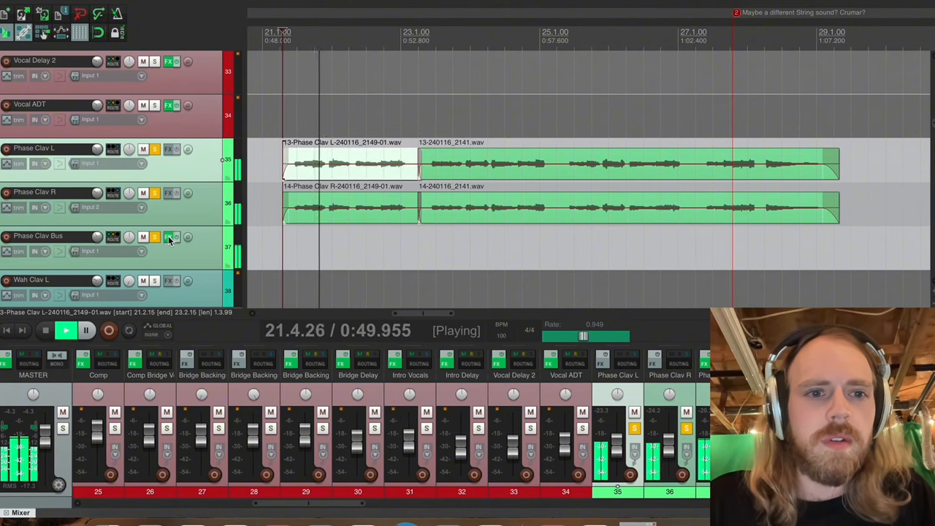
Review the EQ on the Phase Clav Bus track and close it again.
{"action": "left_click", "coordinate": [170, 237]}
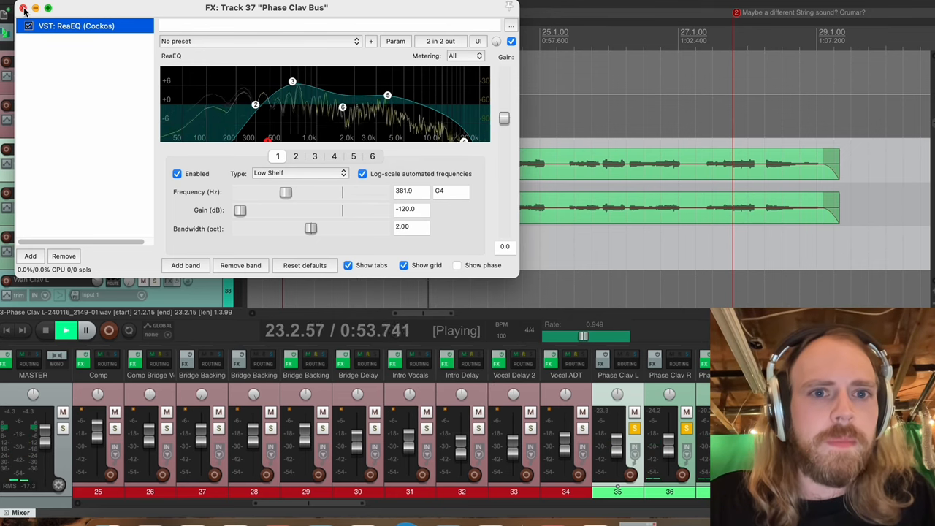
{"action": "left_click", "coordinate": [23, 9]}
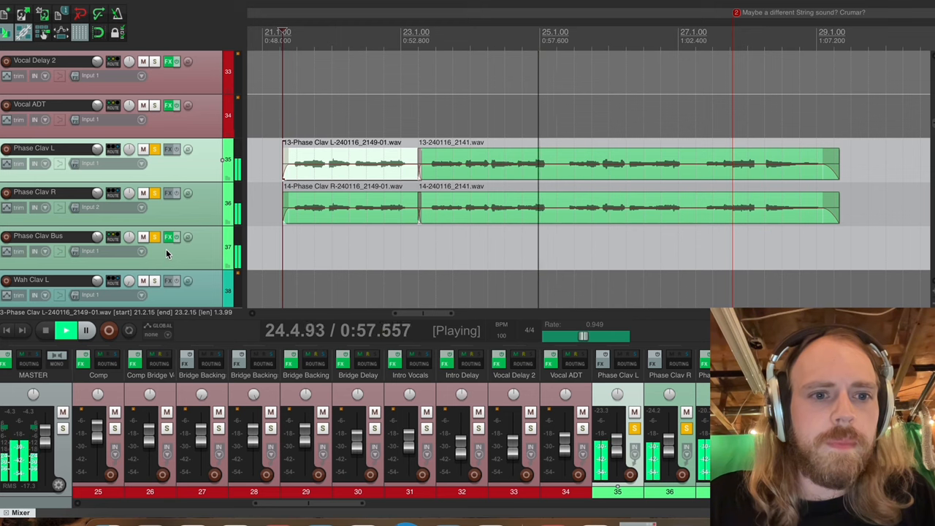
{"action": "left_click", "coordinate": [155, 237]}
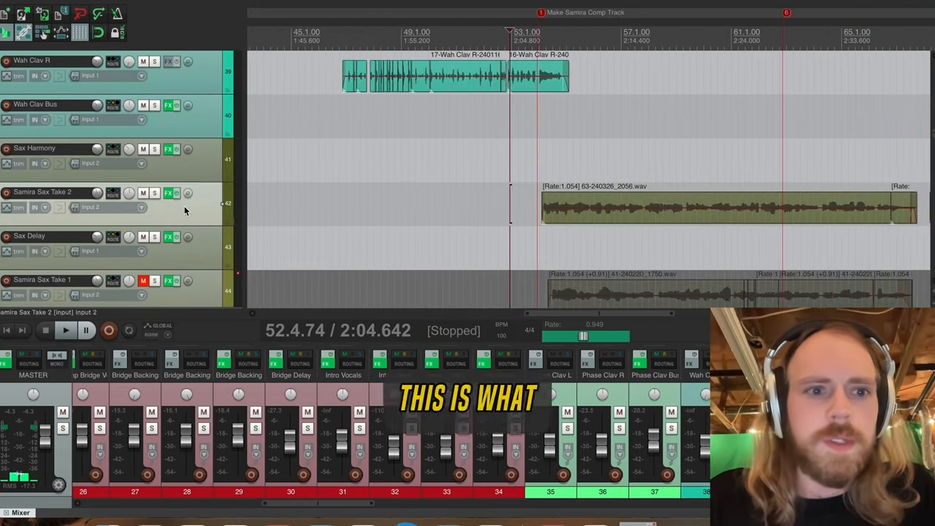
Audition the sax solo and bring the Samira sax take tracks into view.
{"action": "left_click", "coordinate": [64, 330]}
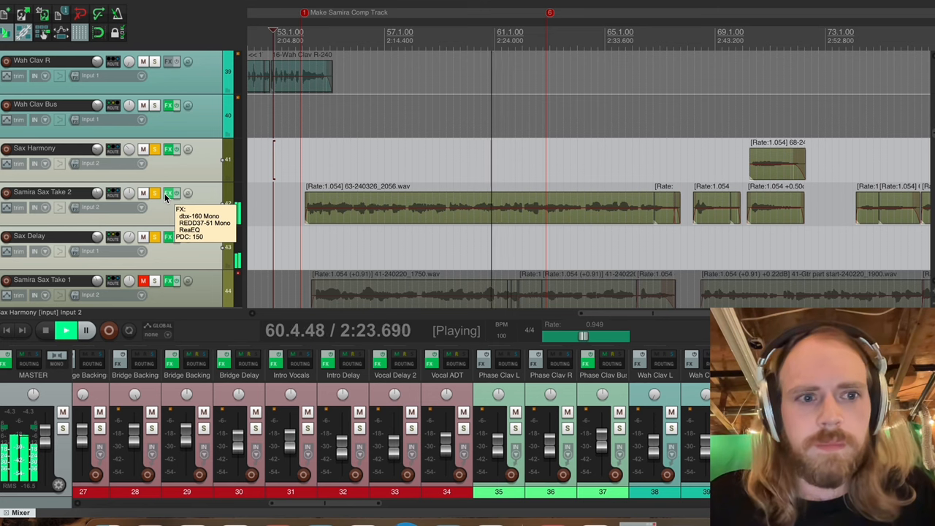
{"action": "scroll", "scroll_direction": "down", "scroll_amount": 3}
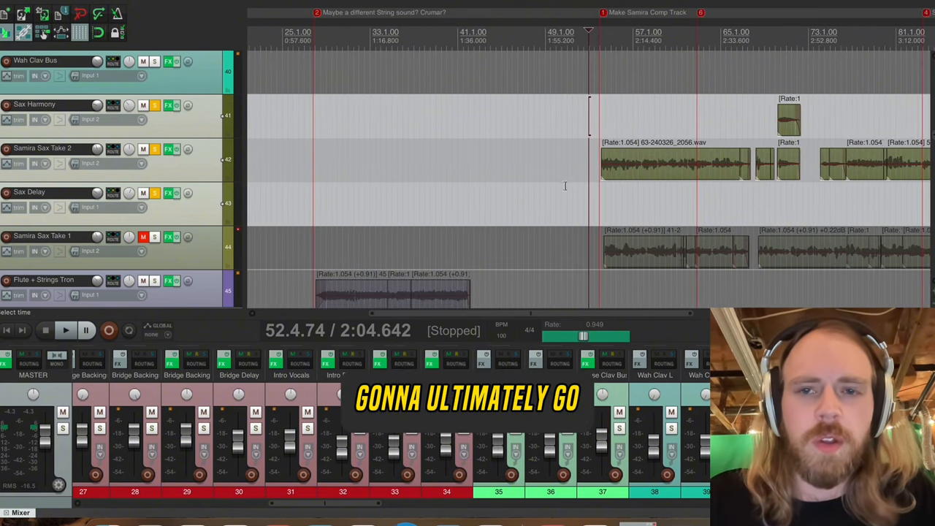
Scroll the arrange view toward the individual Samira take tracks.
{"action": "scroll", "scroll_direction": "right", "scroll_amount": 3}
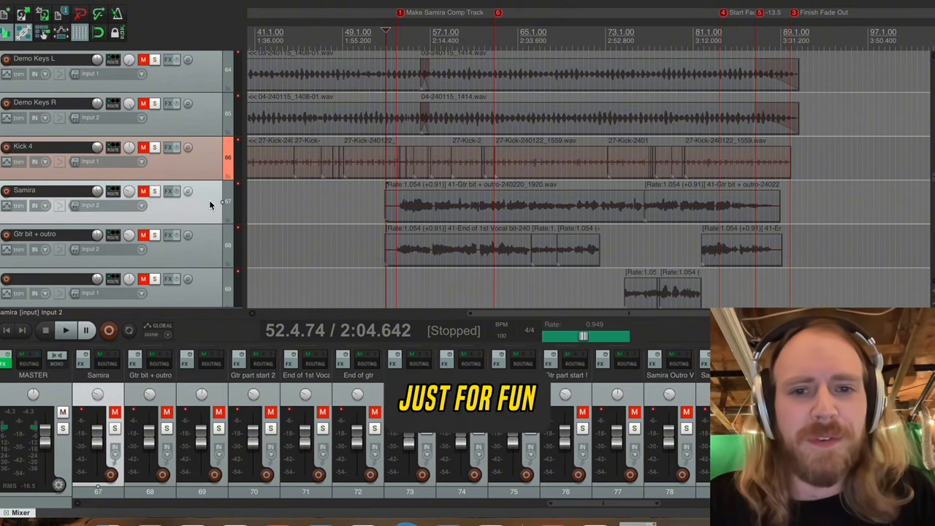
Scroll down to the final tracks: 2nd vocal bit, Guitar Space and Just for fun.
{"action": "scroll", "scroll_direction": "down", "scroll_amount": 3}
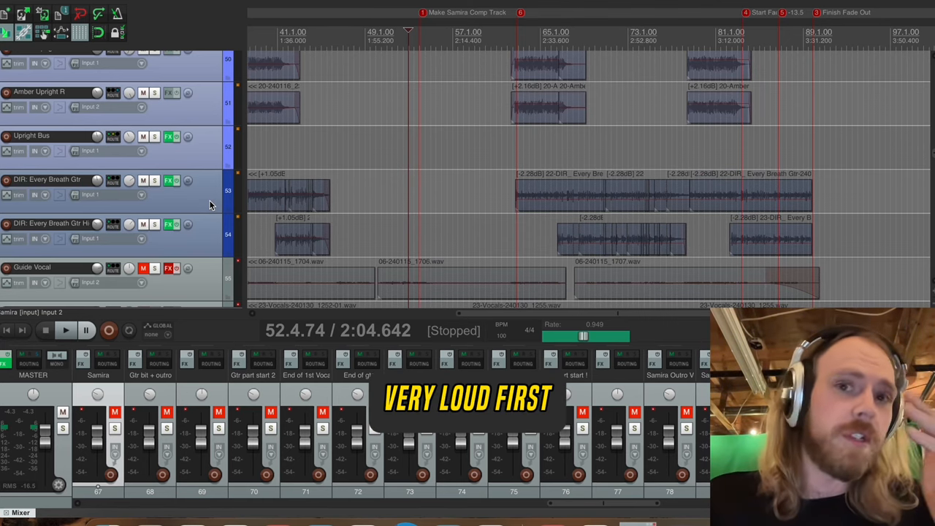
{"action": "scroll", "scroll_direction": "down", "scroll_amount": 3}
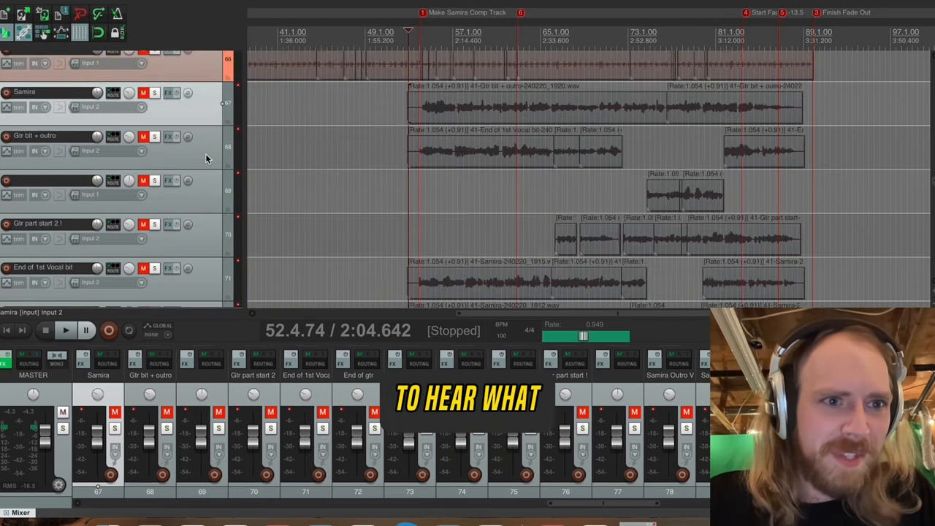
{"action": "scroll", "scroll_direction": "down", "scroll_amount": 3}
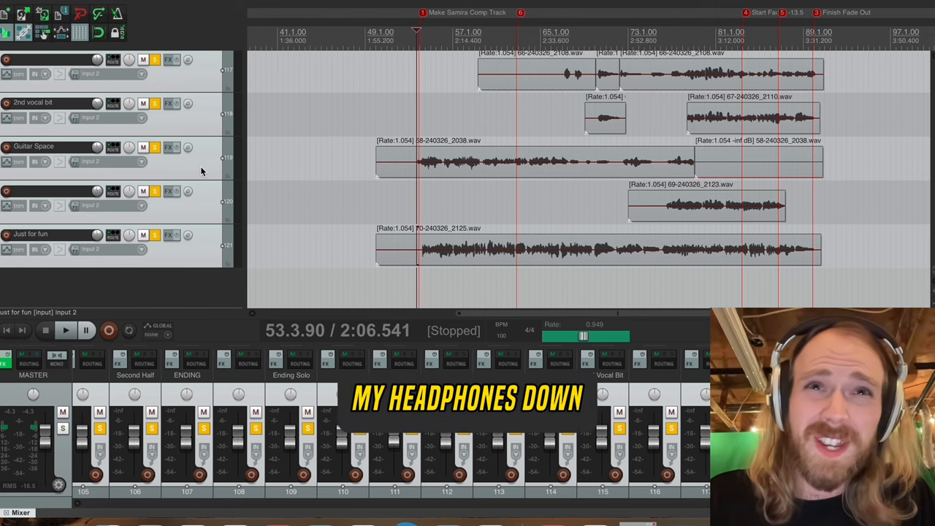
Play all 50 sax takes together, then stop playback.
{"action": "left_click", "coordinate": [65, 330]}
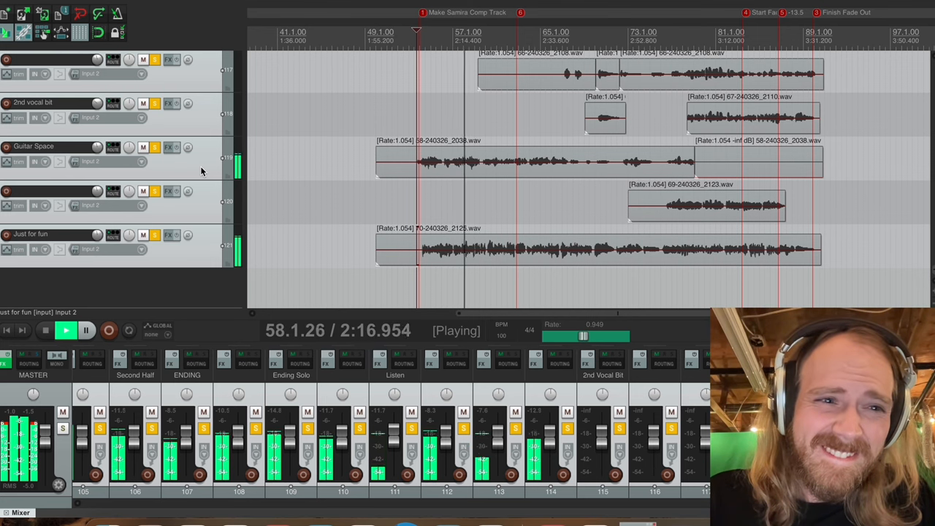
{"action": "left_click", "coordinate": [64, 330]}
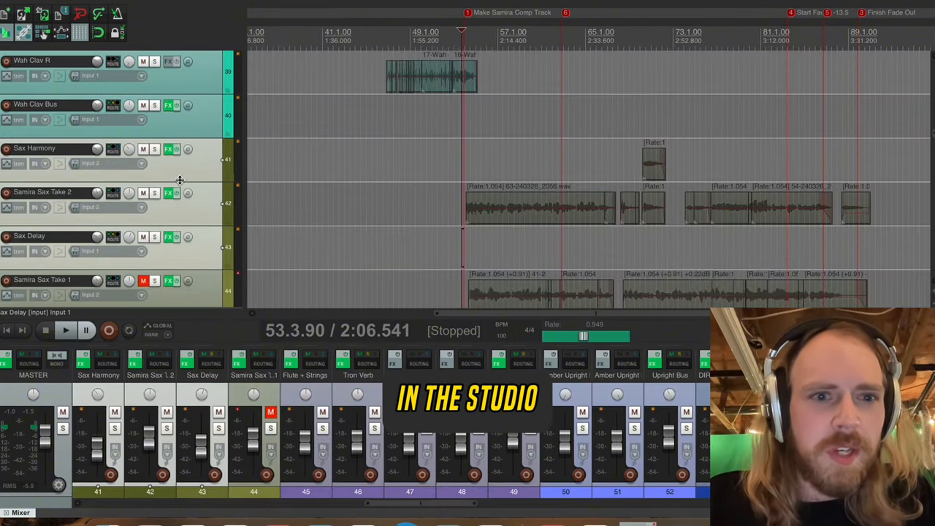
Scroll through the Samira takes and Flute + Strings to the Synth Brass and Amber Upright tracks.
{"action": "scroll", "scroll_direction": "down", "scroll_amount": 3}
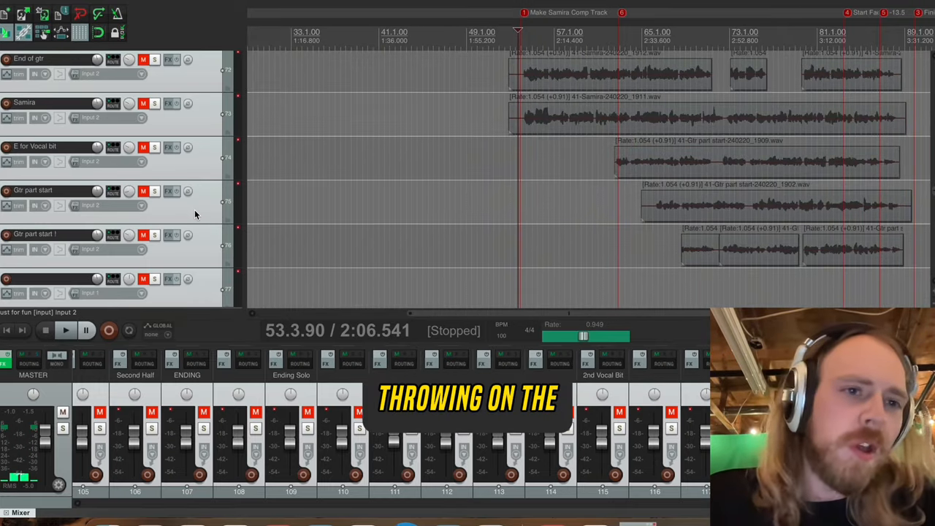
{"action": "scroll", "scroll_direction": "down", "scroll_amount": 3}
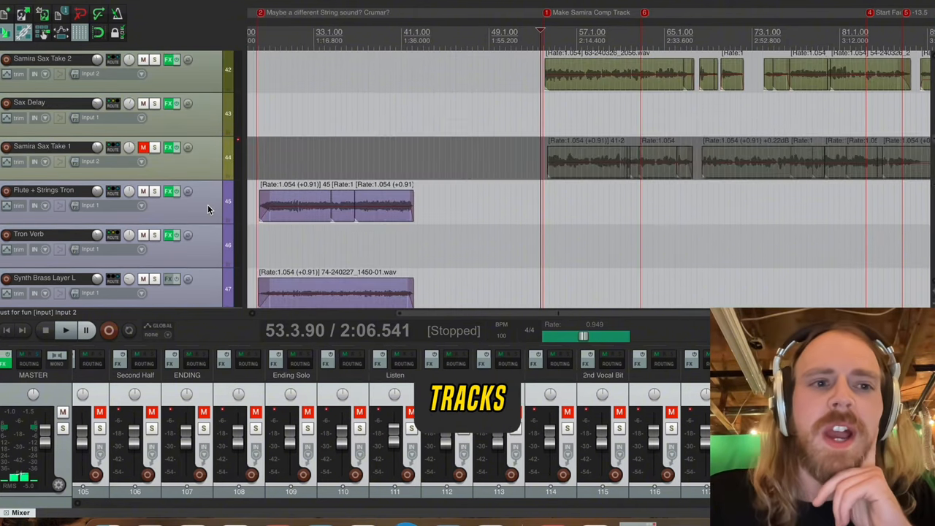
{"action": "scroll", "scroll_direction": "down", "scroll_amount": 3}
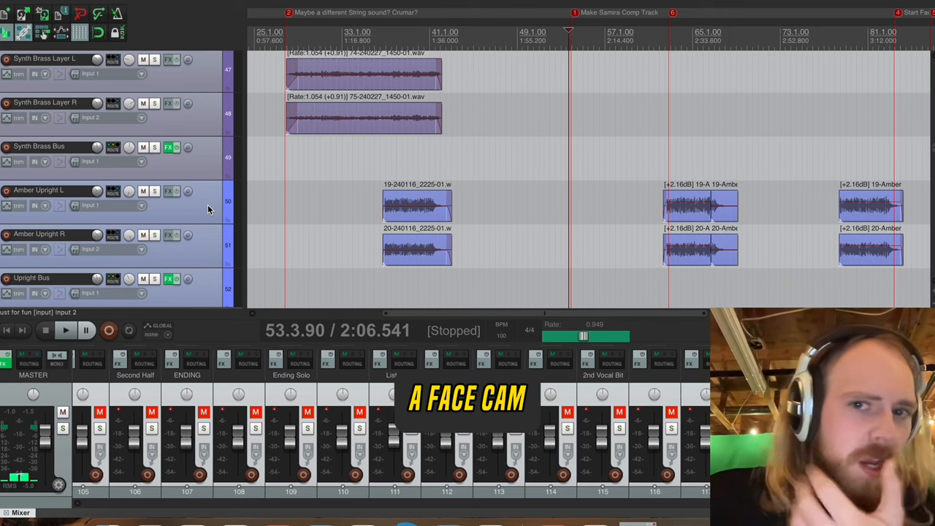